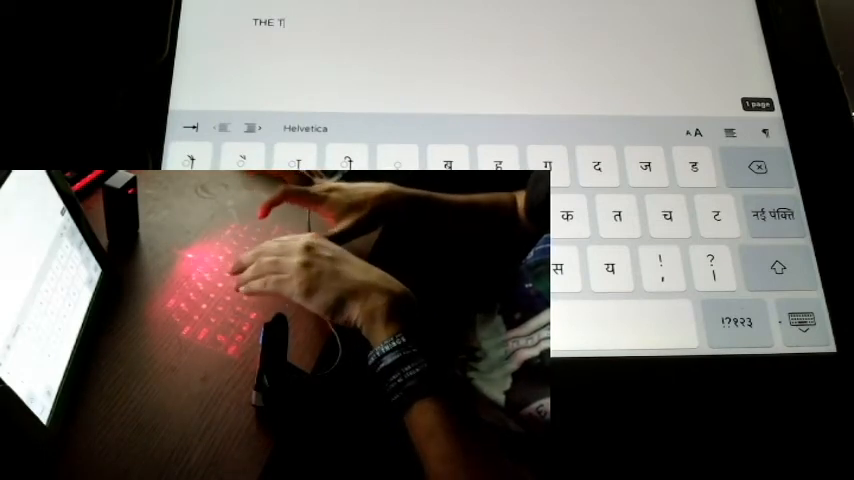
pyautogui.write('ECHNO')
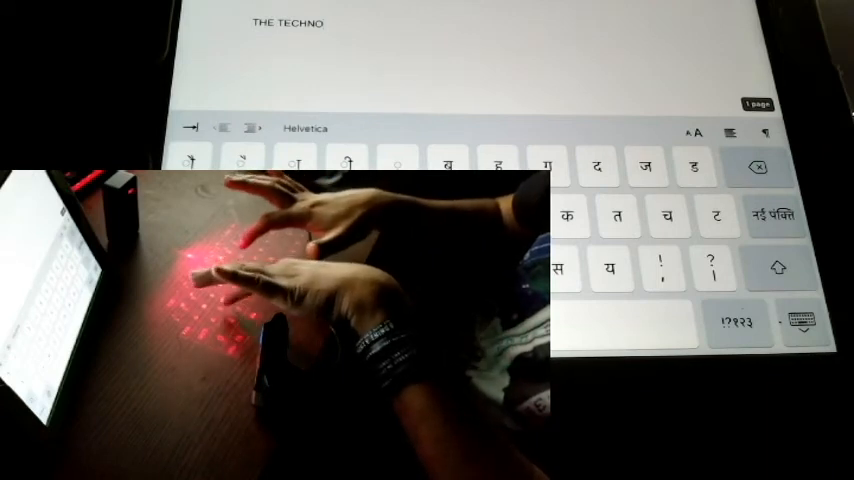
pyautogui.write('LOG')
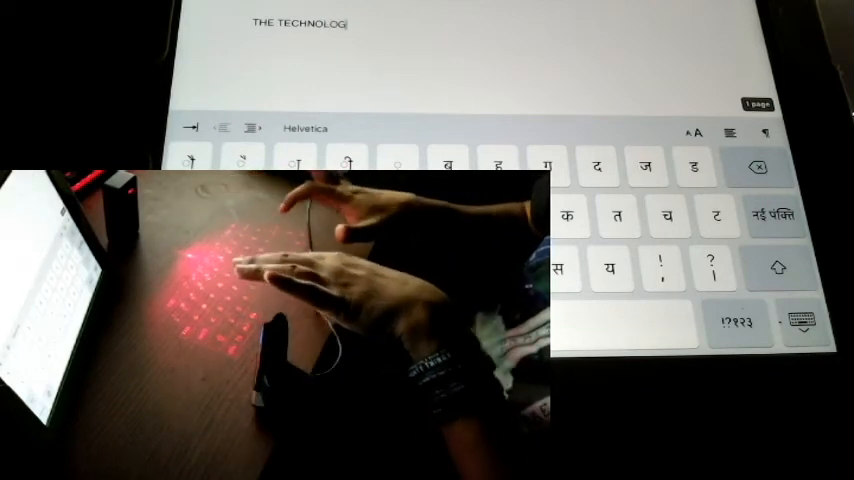
pyautogui.write('IST')
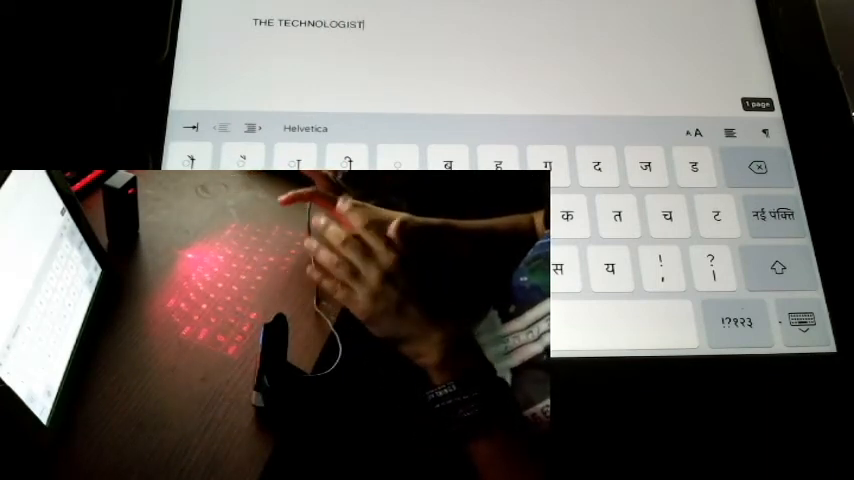